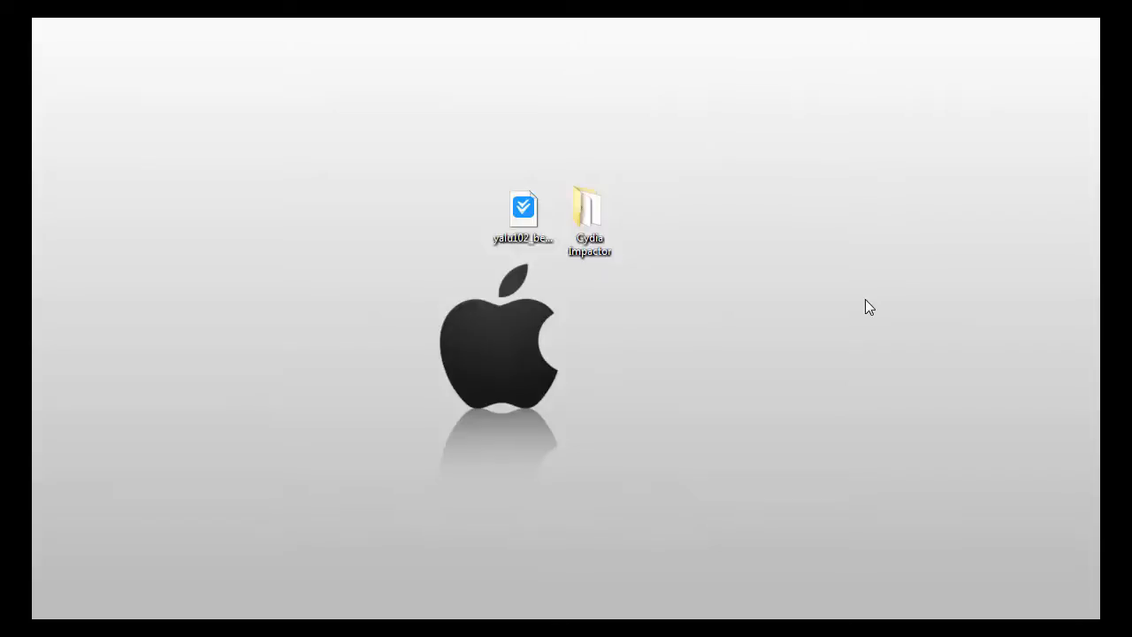
mouse_move(676, 311)
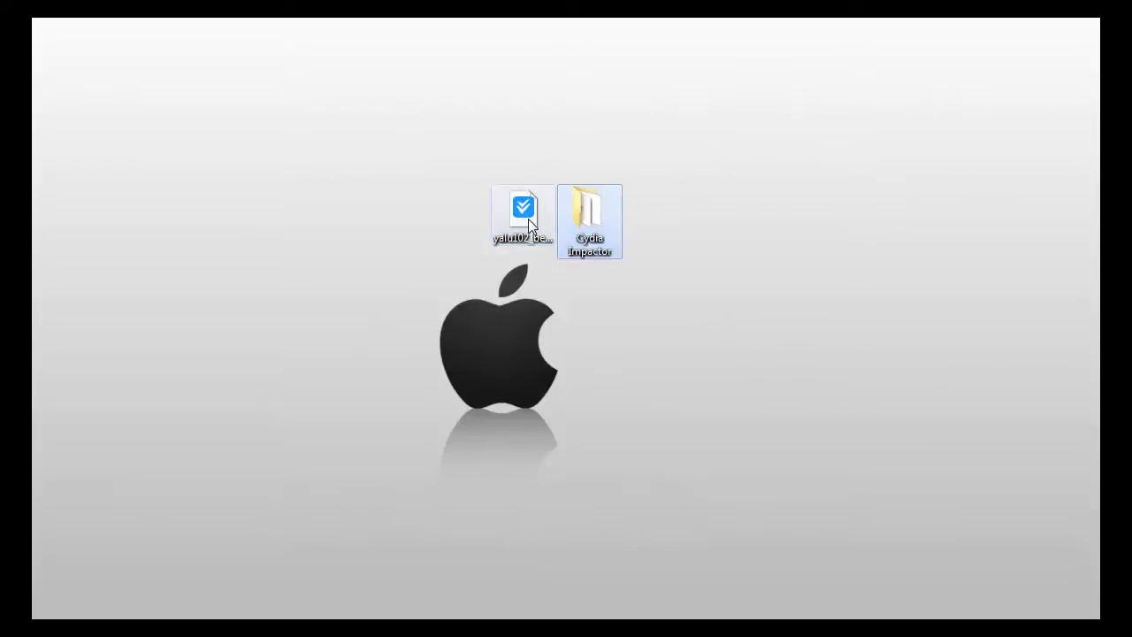
- Move the yalu102_beta7.ipa icon below the Cydia Impactor folder on the desktop
left_click(523, 213)
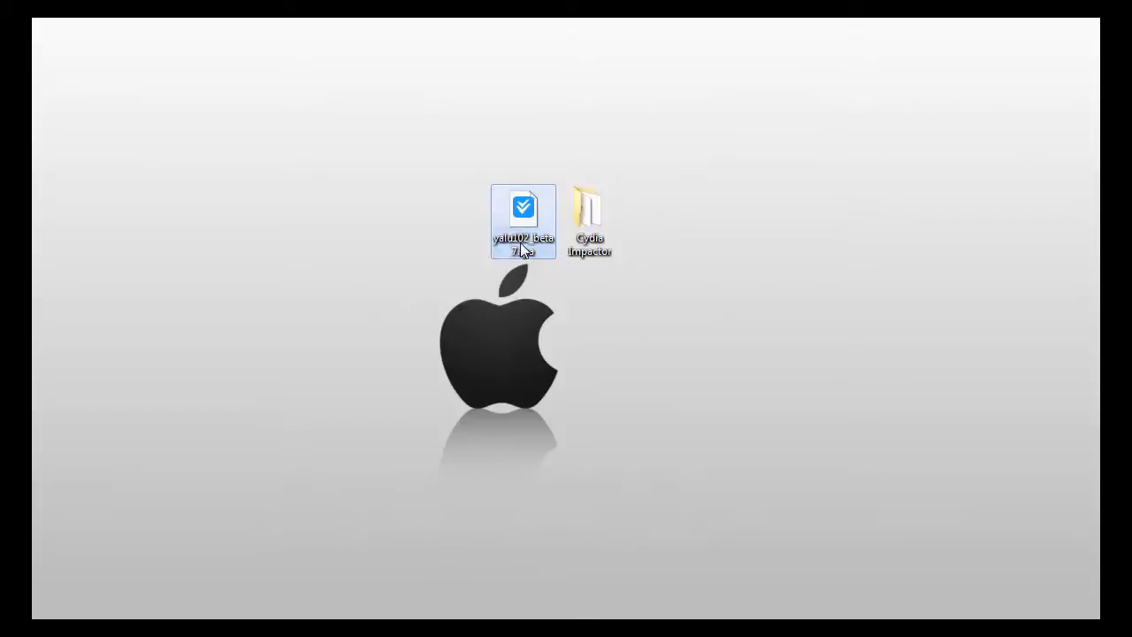
left_click_drag(523, 221, 523, 314)
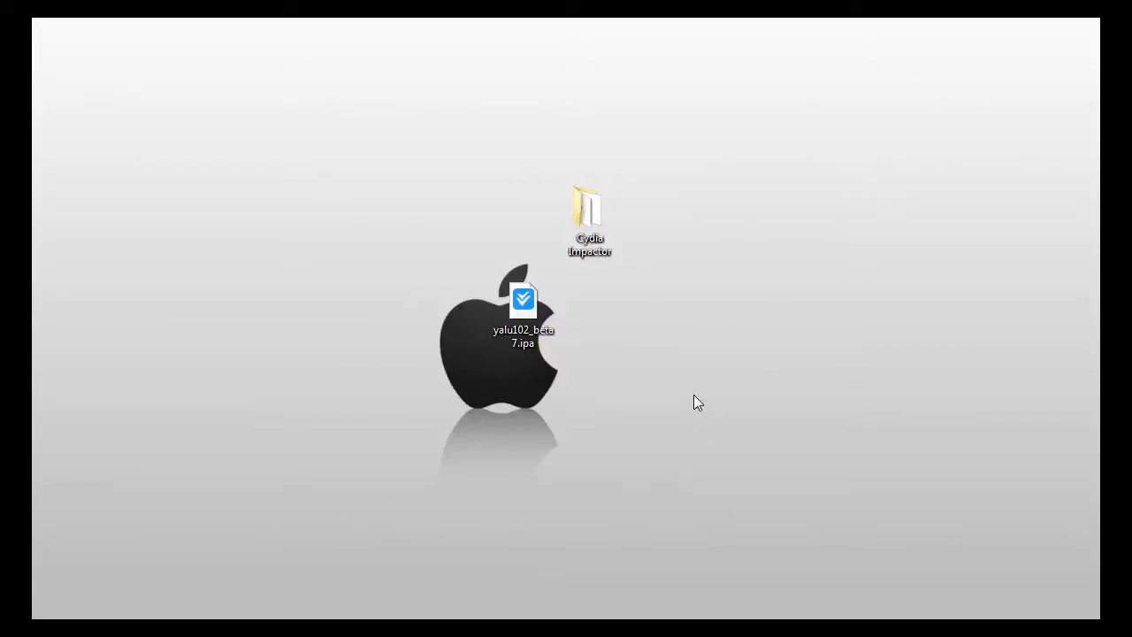
- Open the Cydia Impactor folder and launch Impactor.exe
double_click(589, 212)
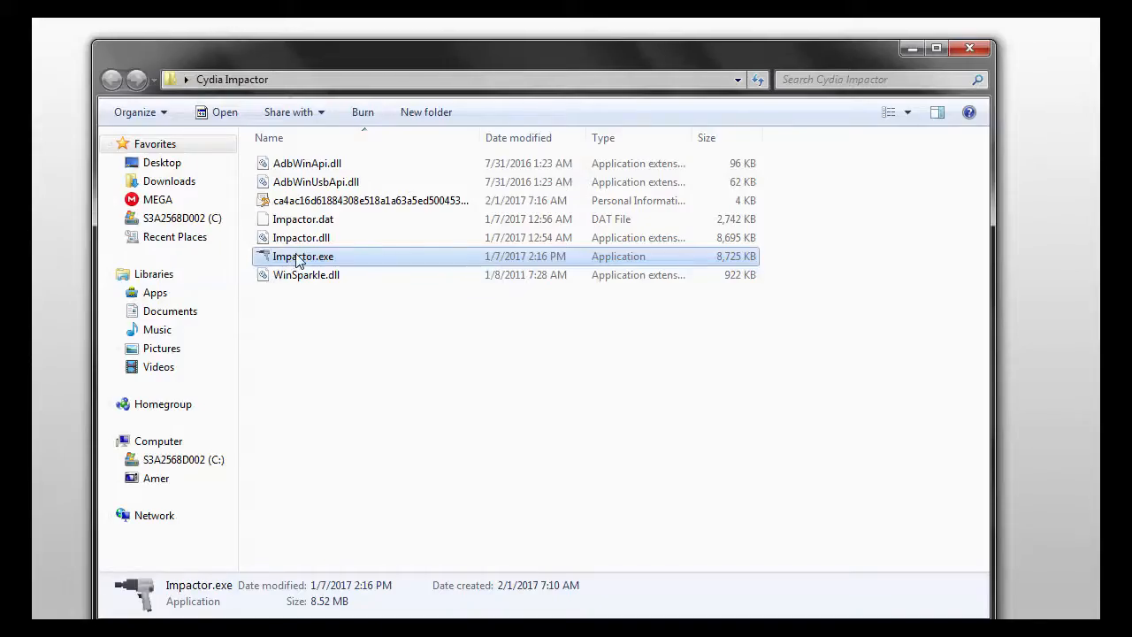
double_click(304, 257)
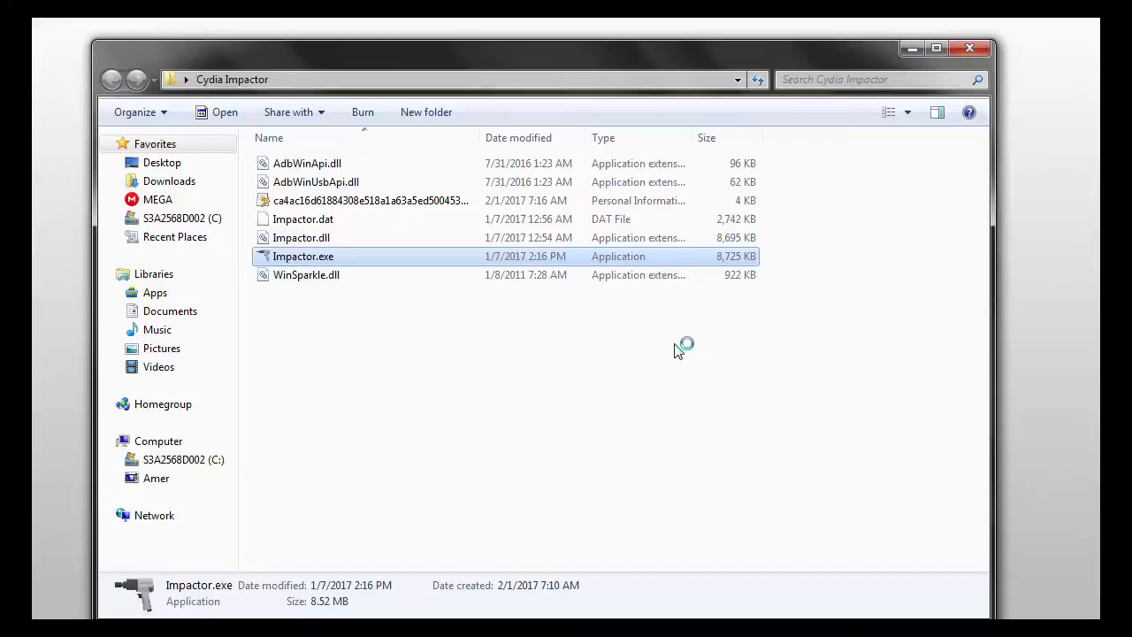
double_click(302, 255)
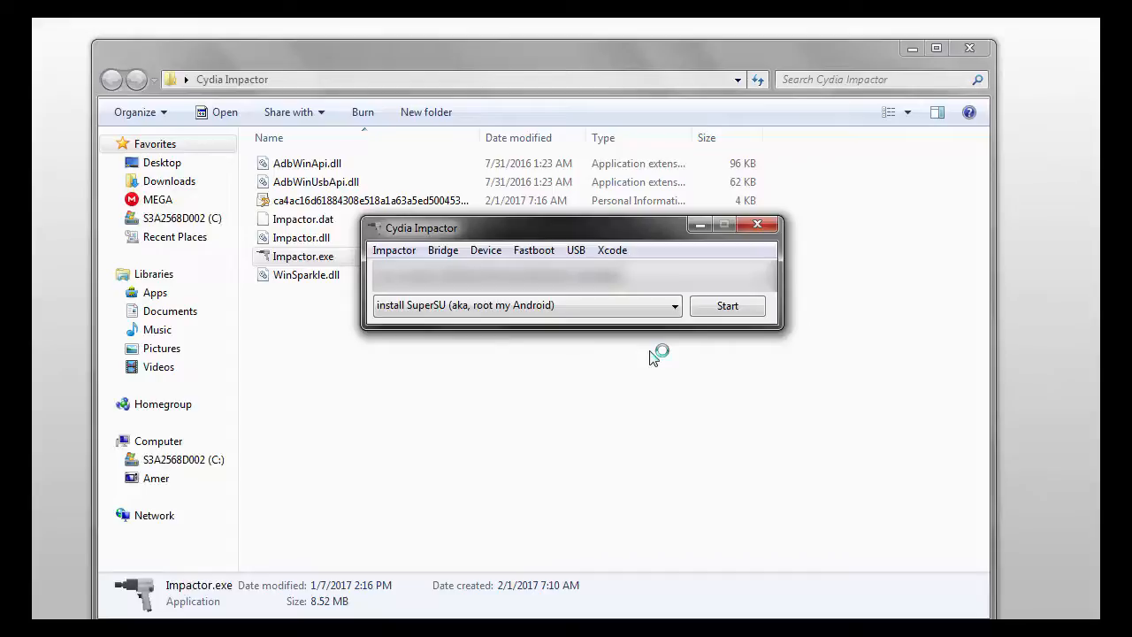
mouse_move(968, 69)
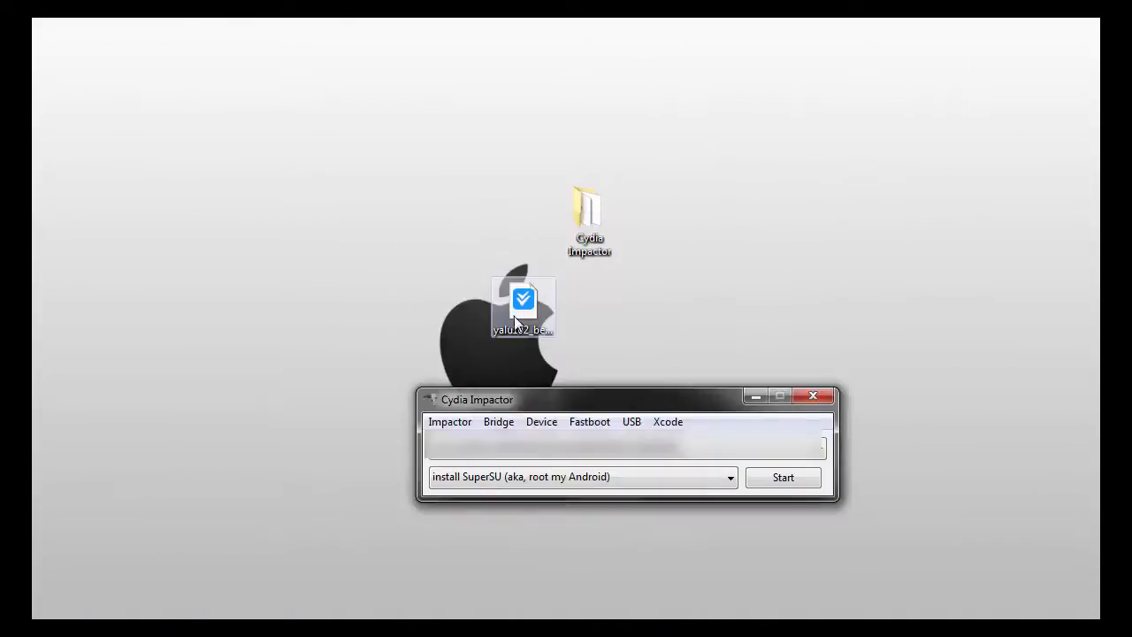
mouse_move(523, 299)
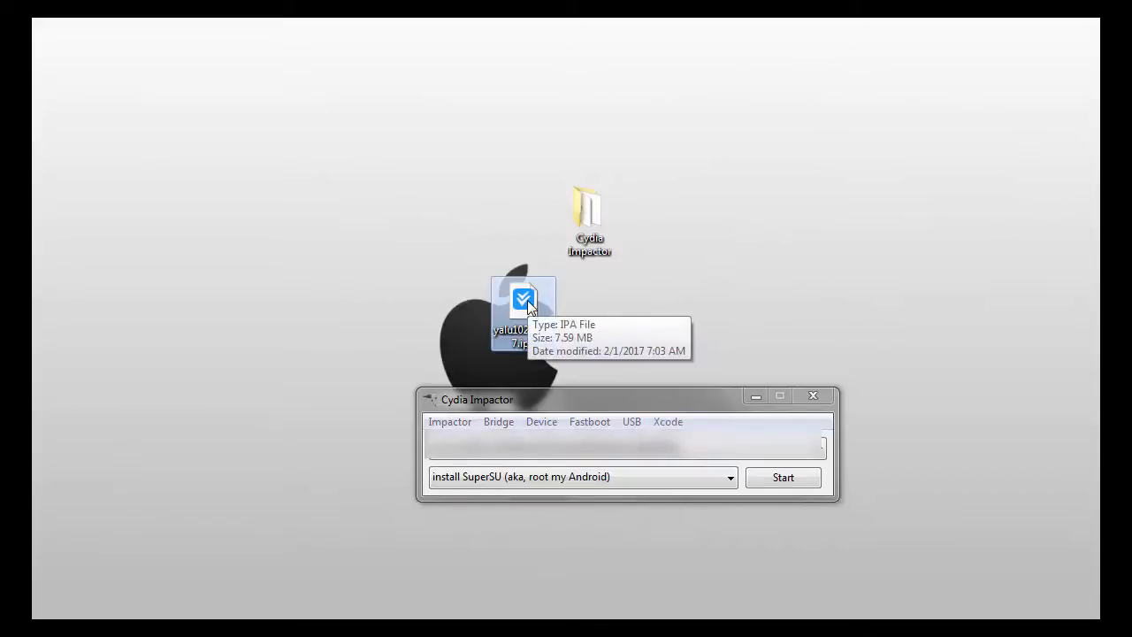
- Drag yalu102_beta7.ipa from the desktop onto the Cydia Impactor window
left_click_drag(523, 298, 653, 442)
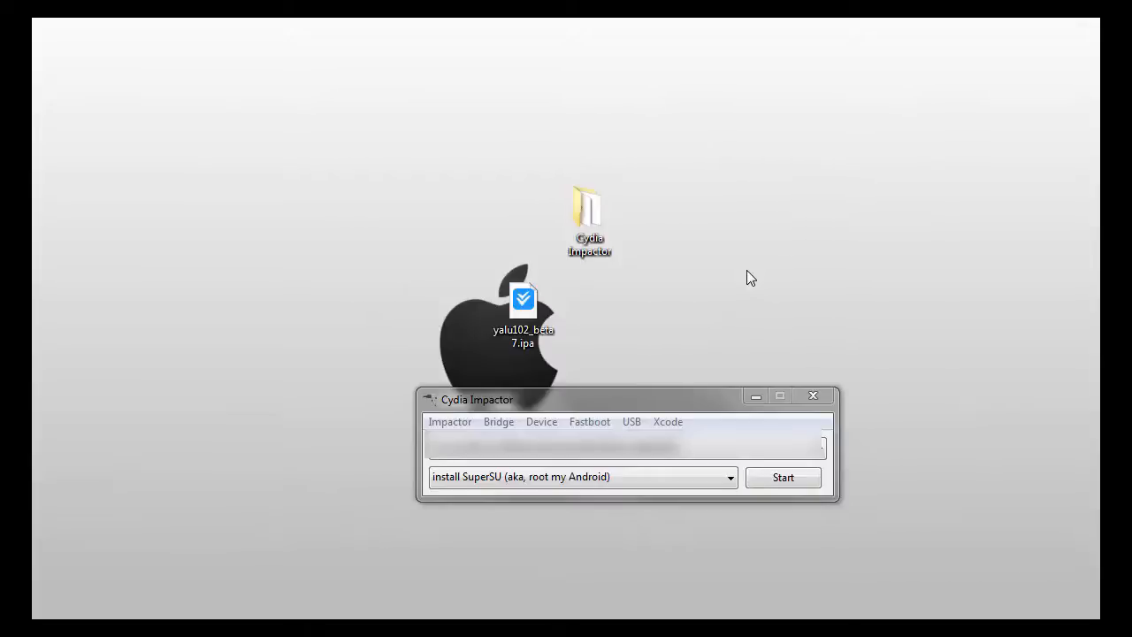
left_click_drag(523, 299, 390, 208)
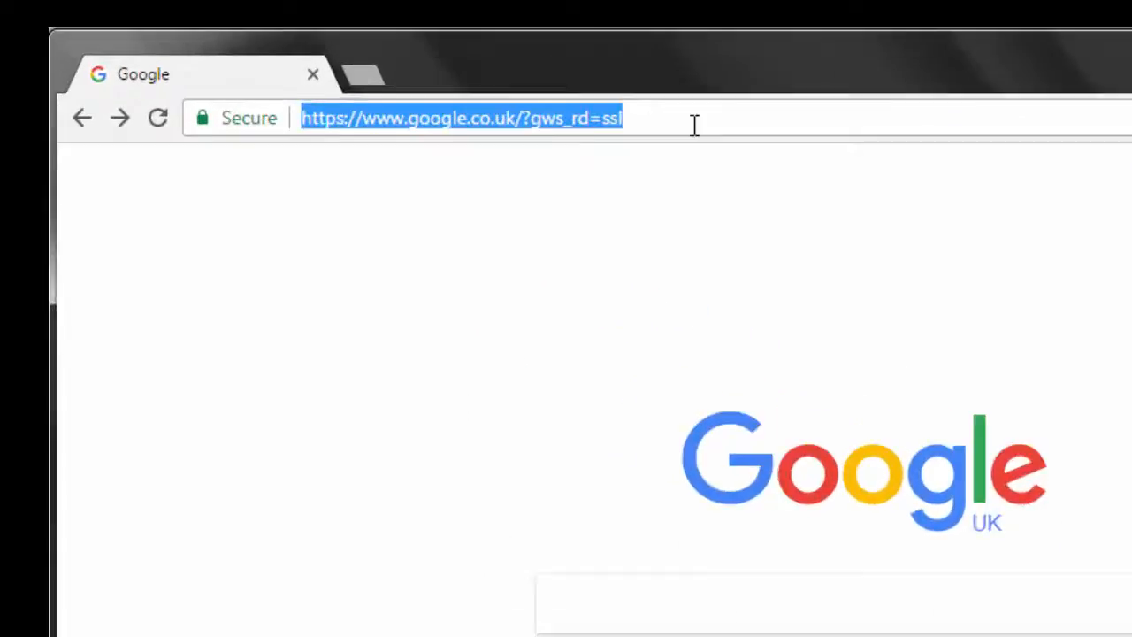
- Go to the yalu.qwertyoruiop.com jailbreak page and skim it
type("yul")
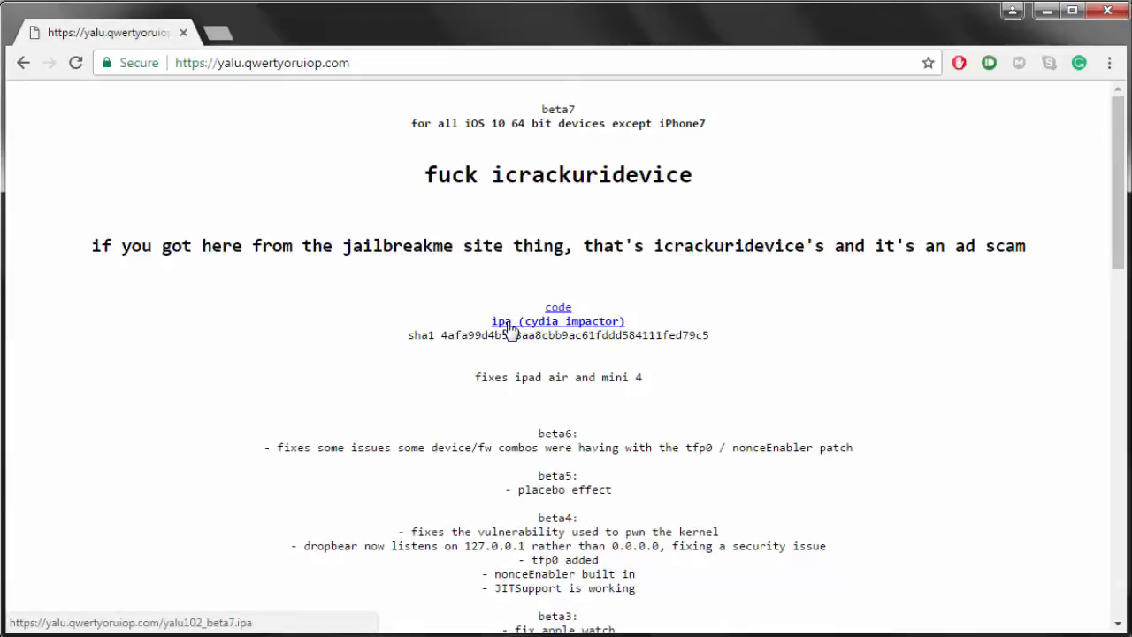
scroll("down", 3)
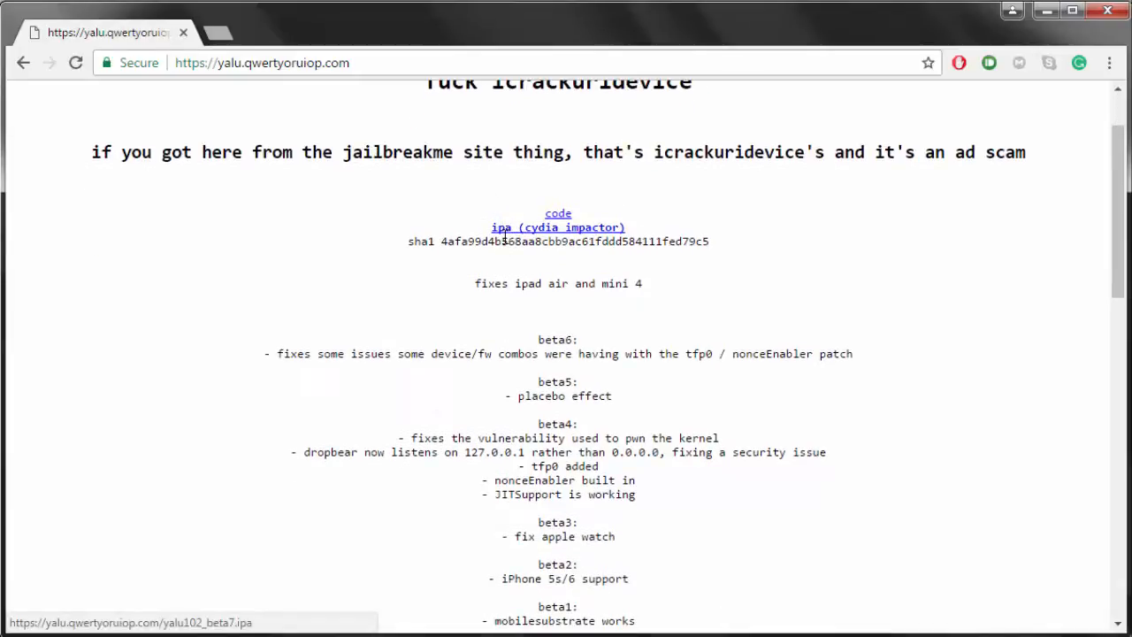
scroll("up", 3)
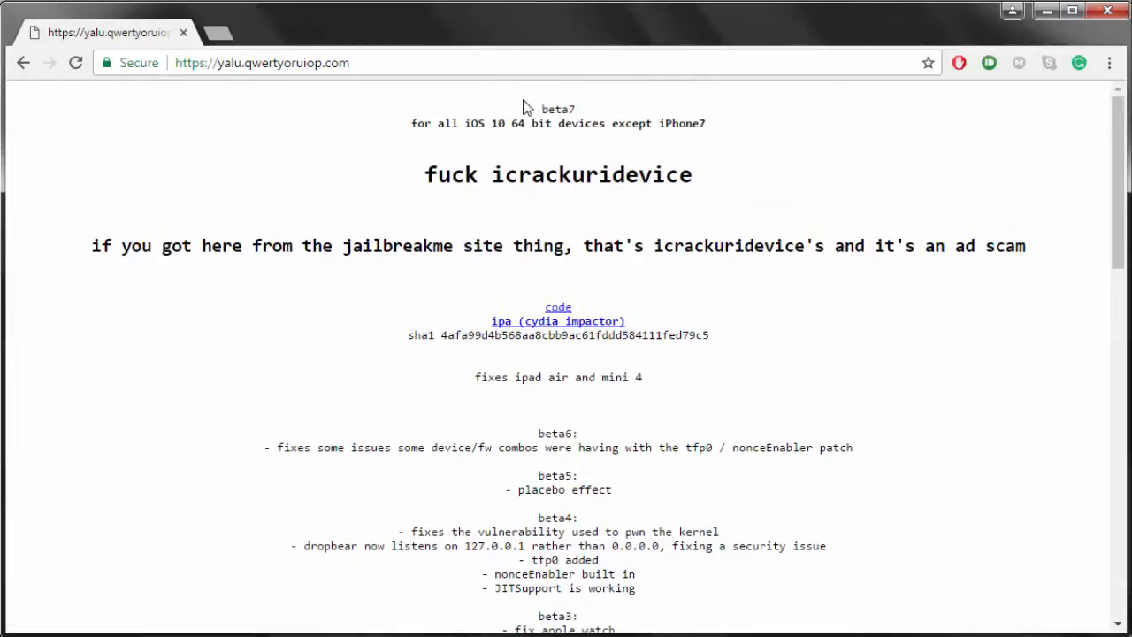
- Highlight the device note and download the 'ipa (cydia impactor)' yalu102_beta7 file
left_click_drag(471, 123, 622, 123)
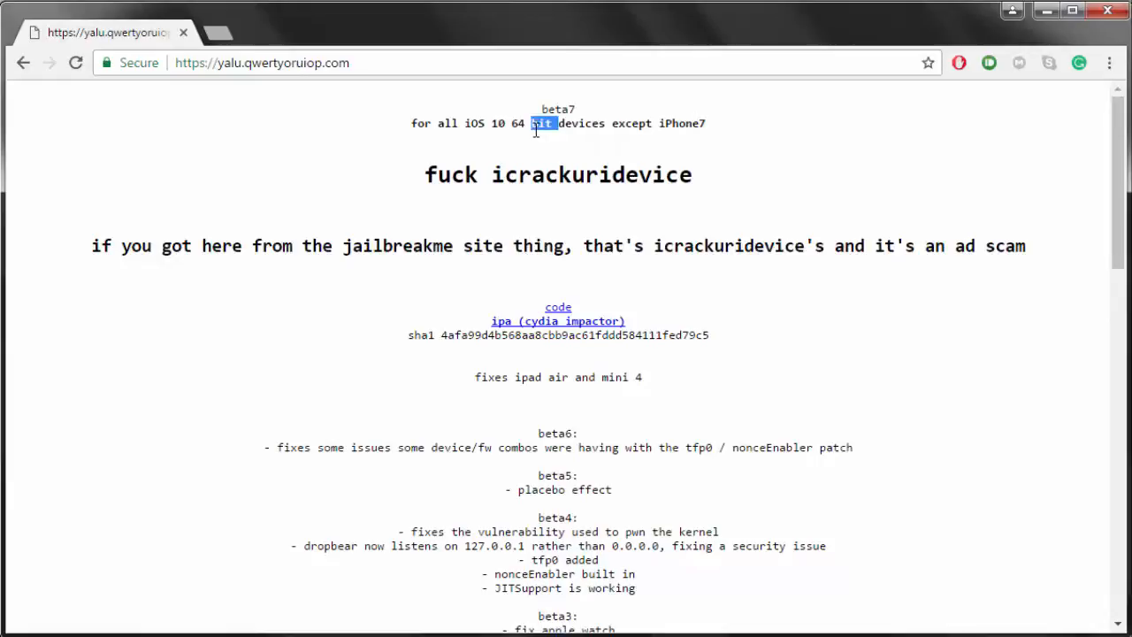
scroll("down", 3)
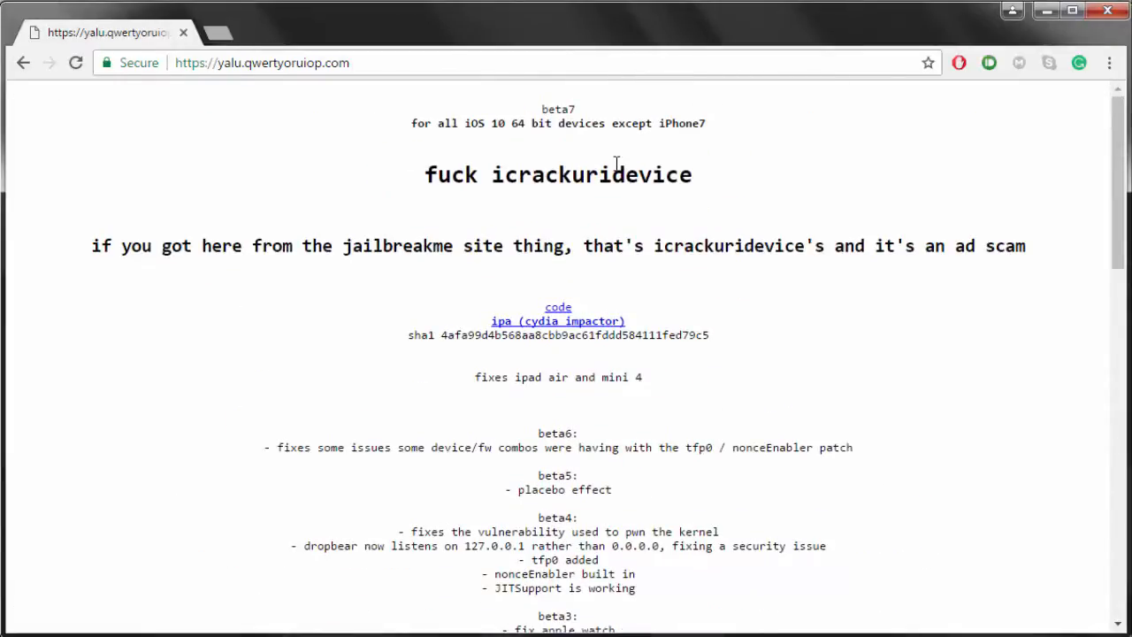
mouse_move(115, 60)
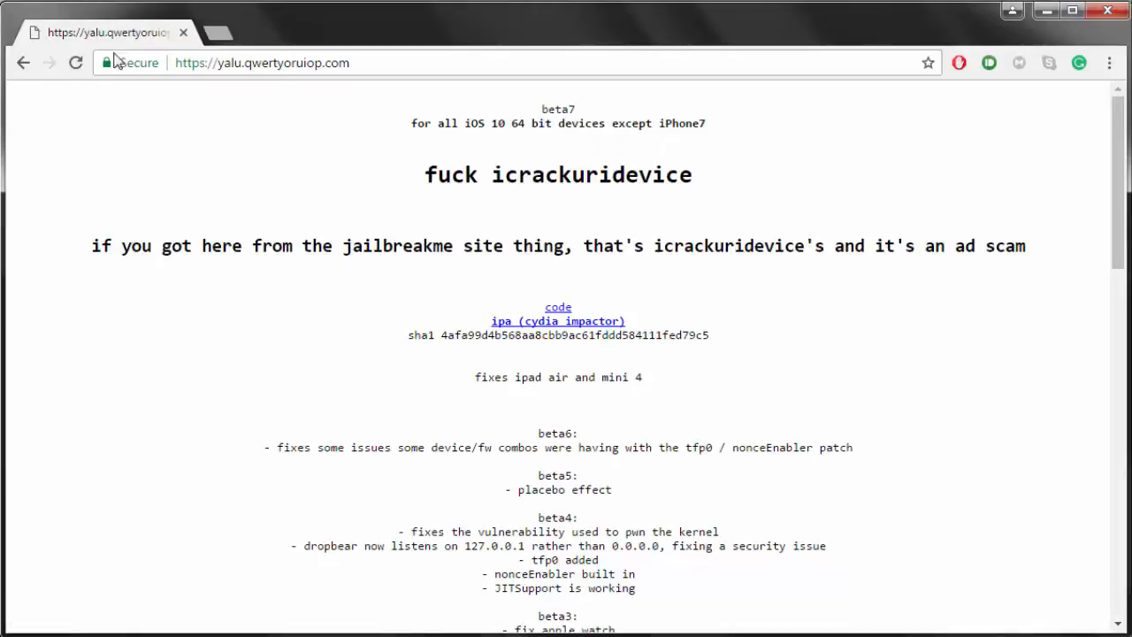
left_click(558, 321)
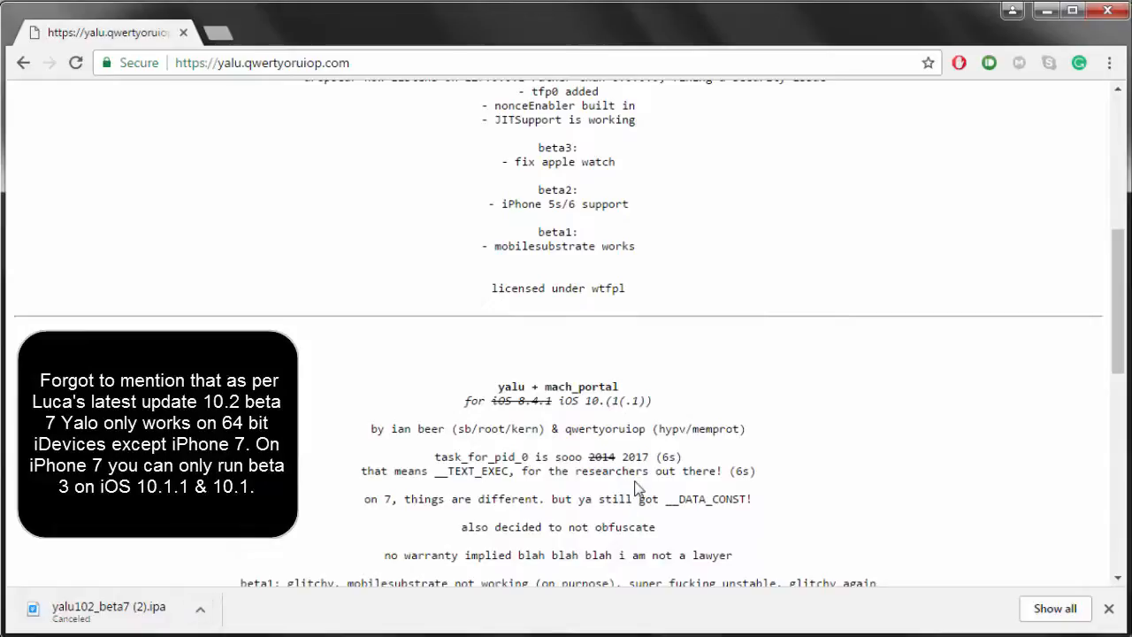
- Download the 'mirror (my own) - beta3' mach_portal+yalu IPA
scroll("down", 3)
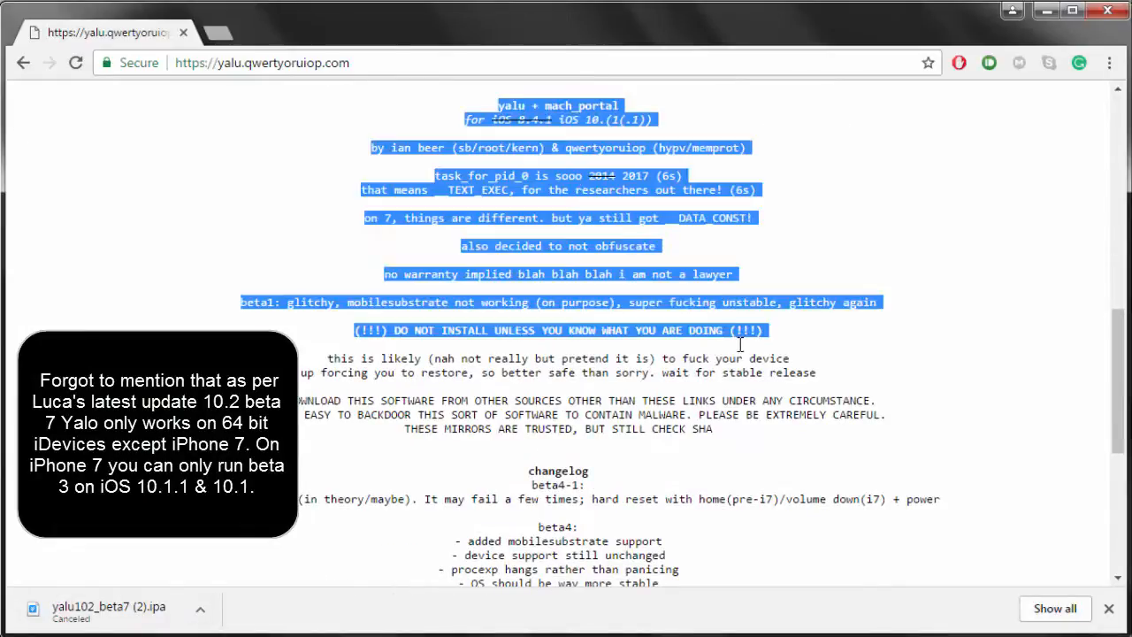
scroll("down", 3)
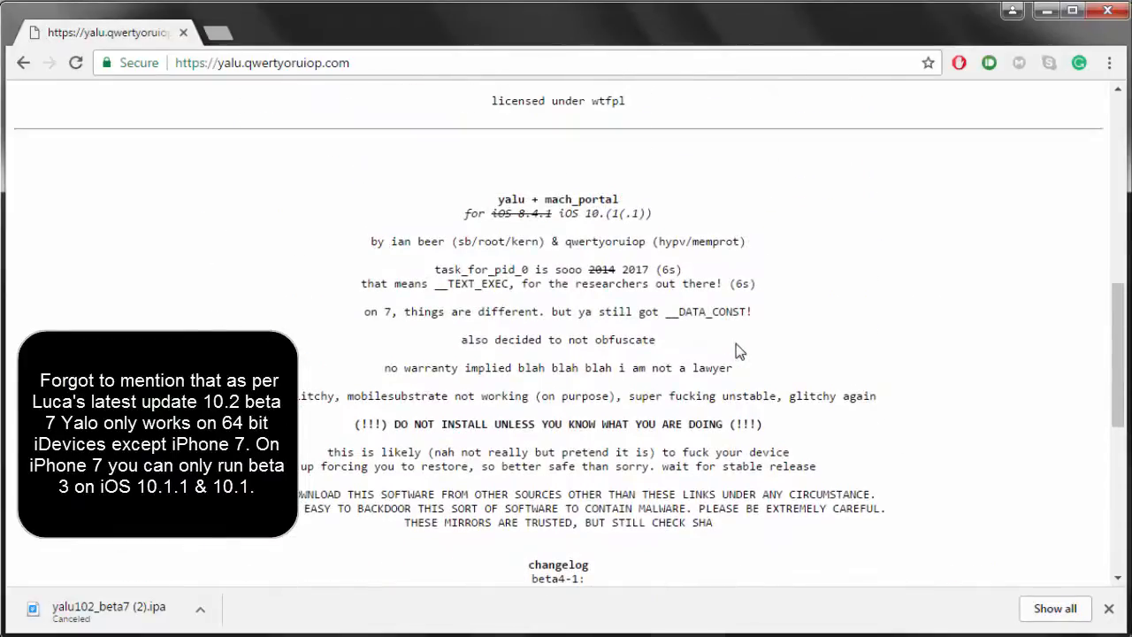
scroll("down", 3)
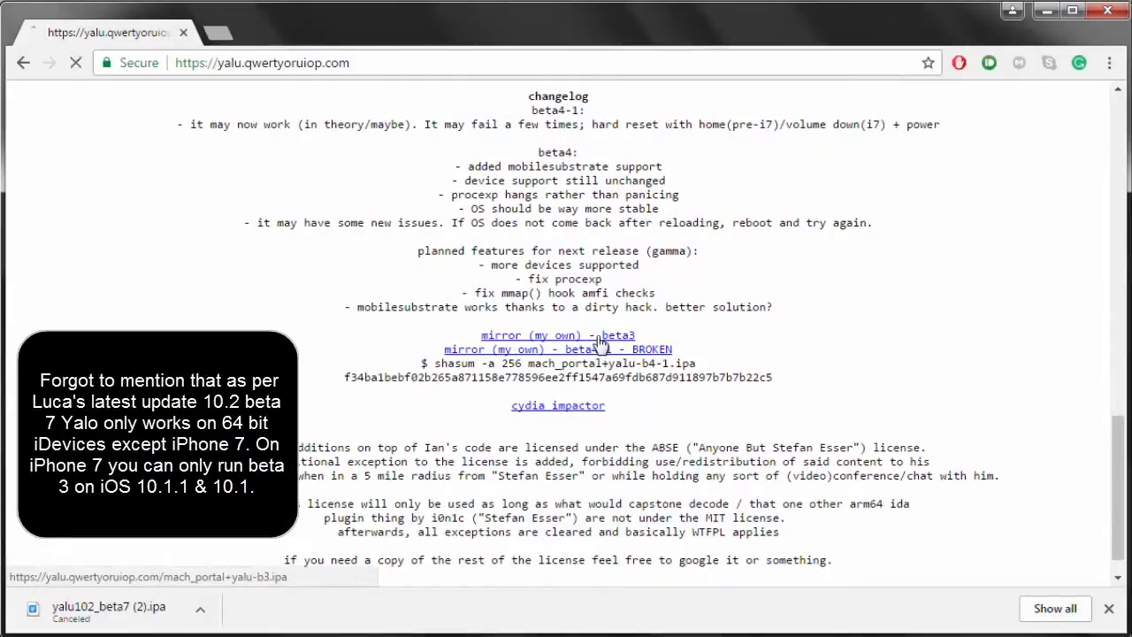
left_click(580, 349)
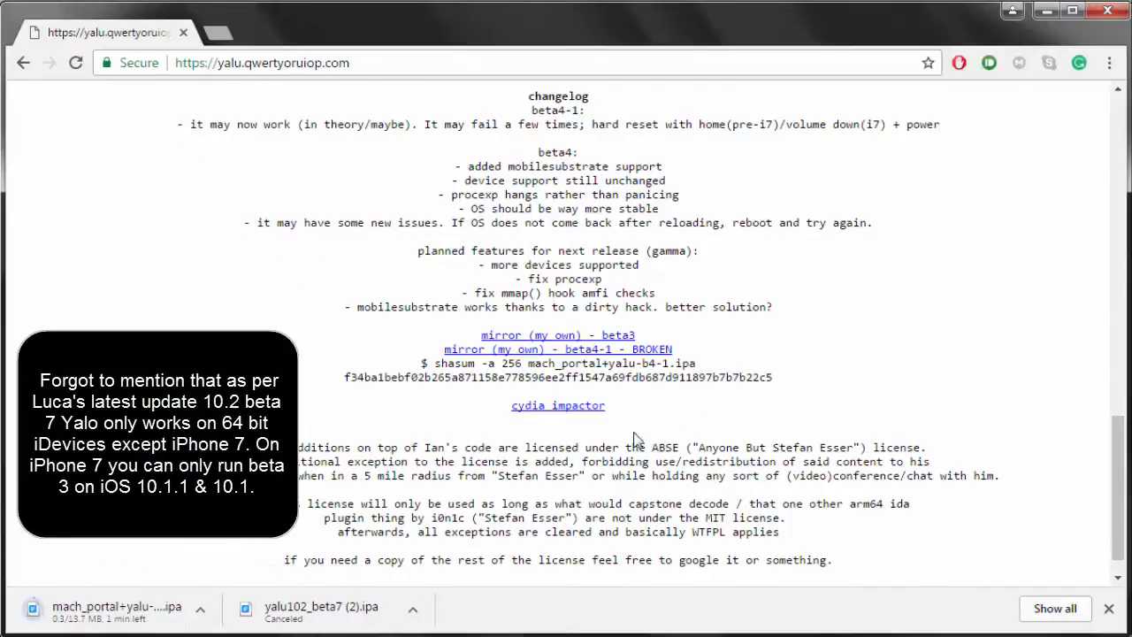
- Open the Cydia Impactor website from the yalu page link
scroll("down", 3)
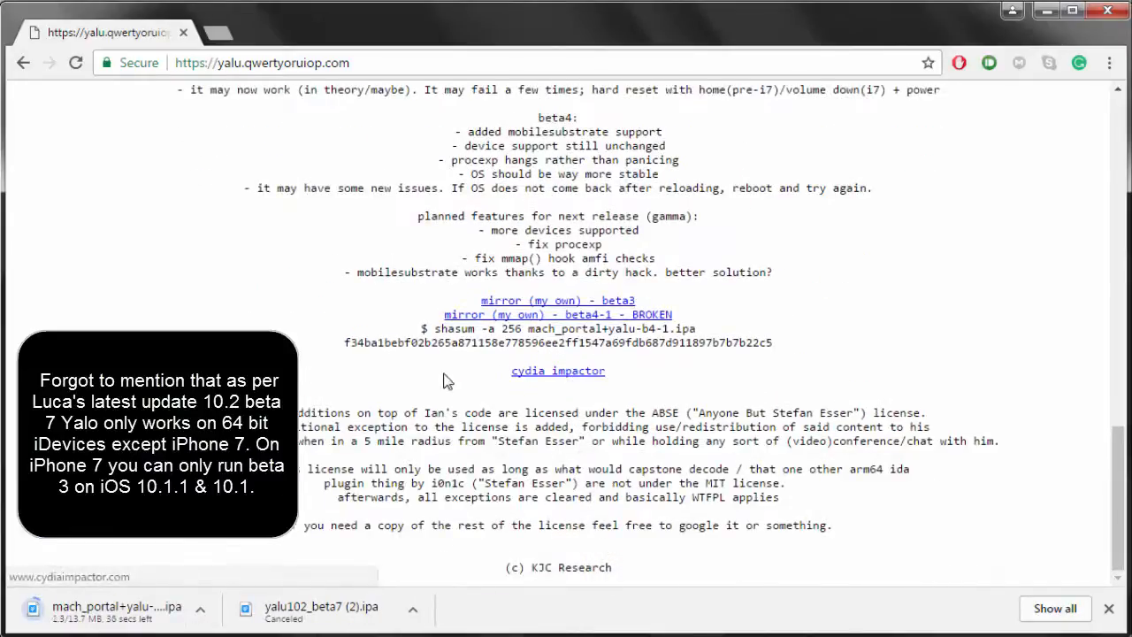
left_click(559, 370)
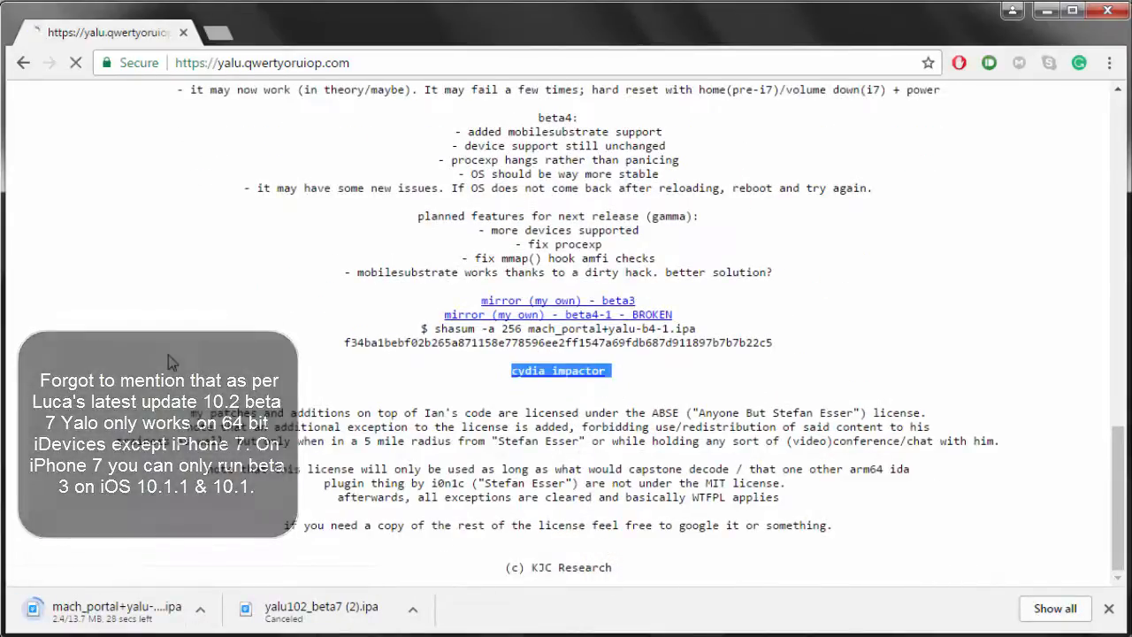
left_click(560, 369)
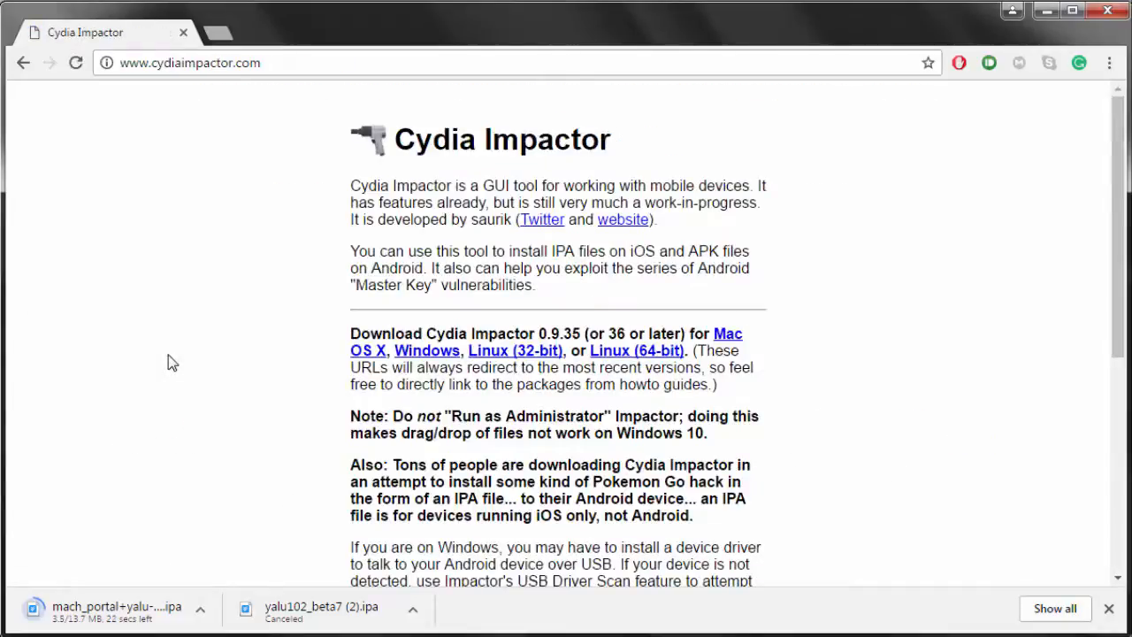
- Cancel the mach_portal+yalu download and scroll cydiaimpactor.com to the download links
left_click(200, 607)
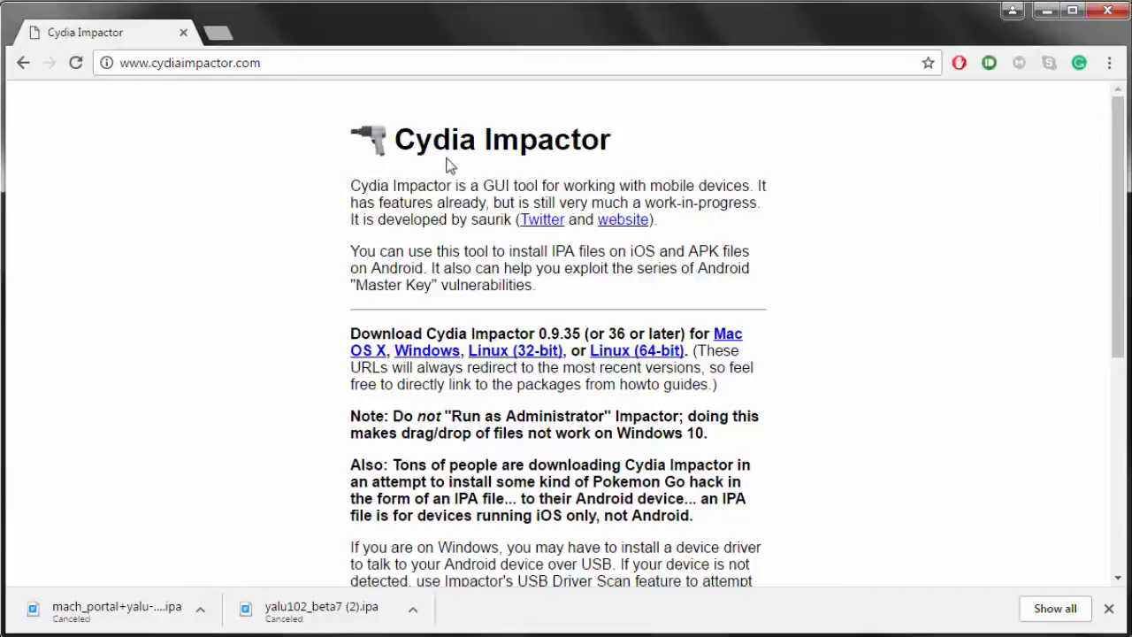
scroll("down", 3)
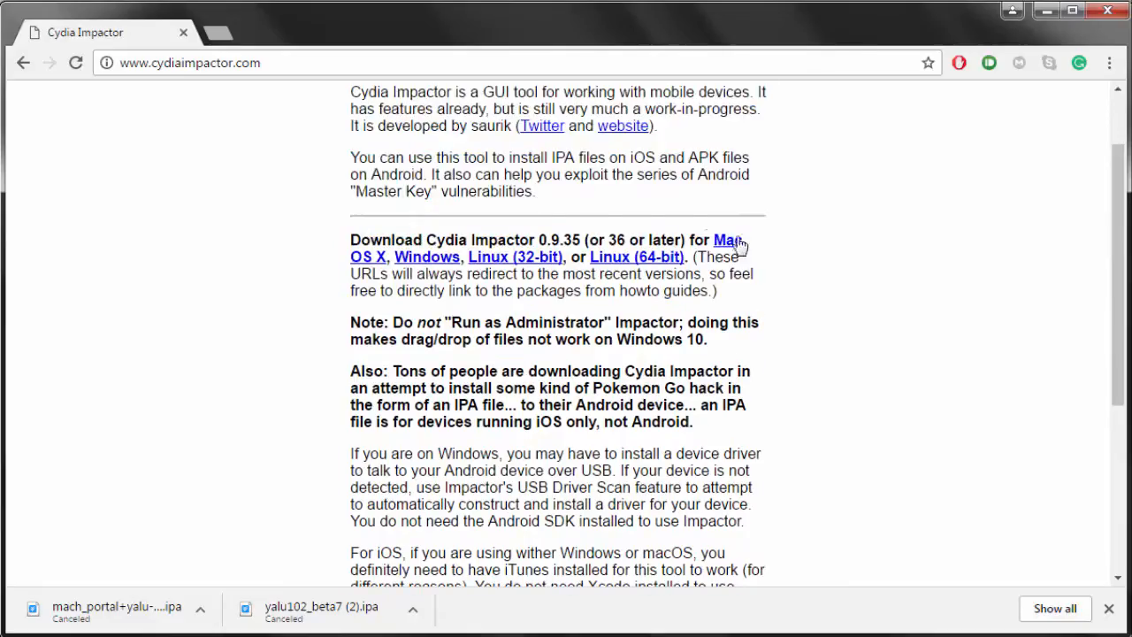
mouse_move(350, 240)
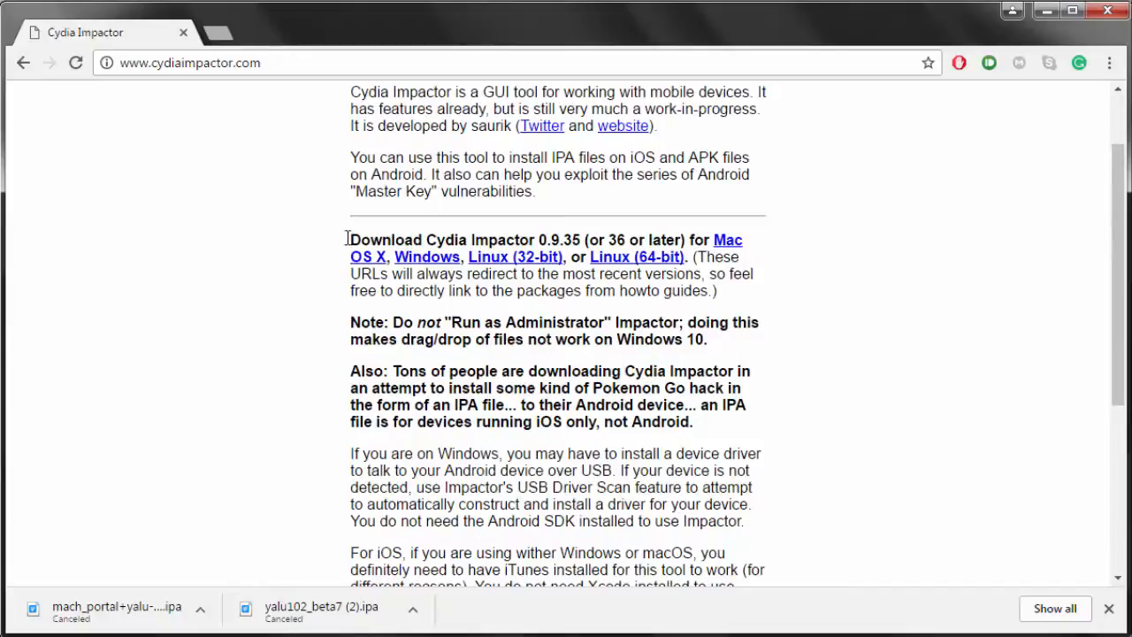
mouse_move(637, 257)
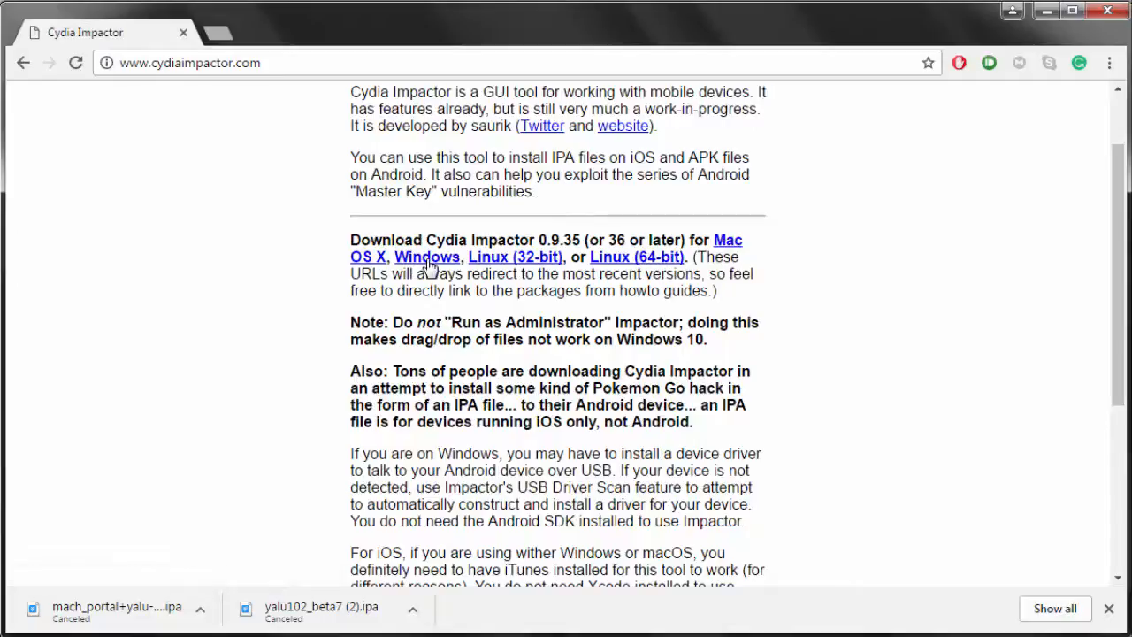
mouse_move(1046, 12)
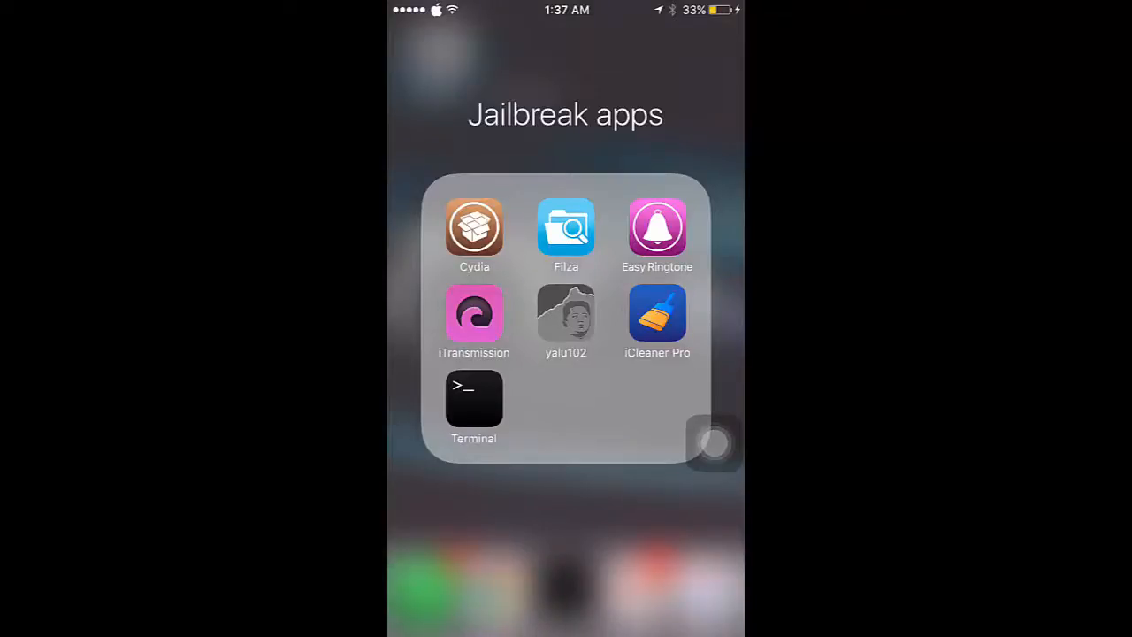
- Launch Cydia from the Jailbreak apps folder on the iPhone
left_click(474, 226)
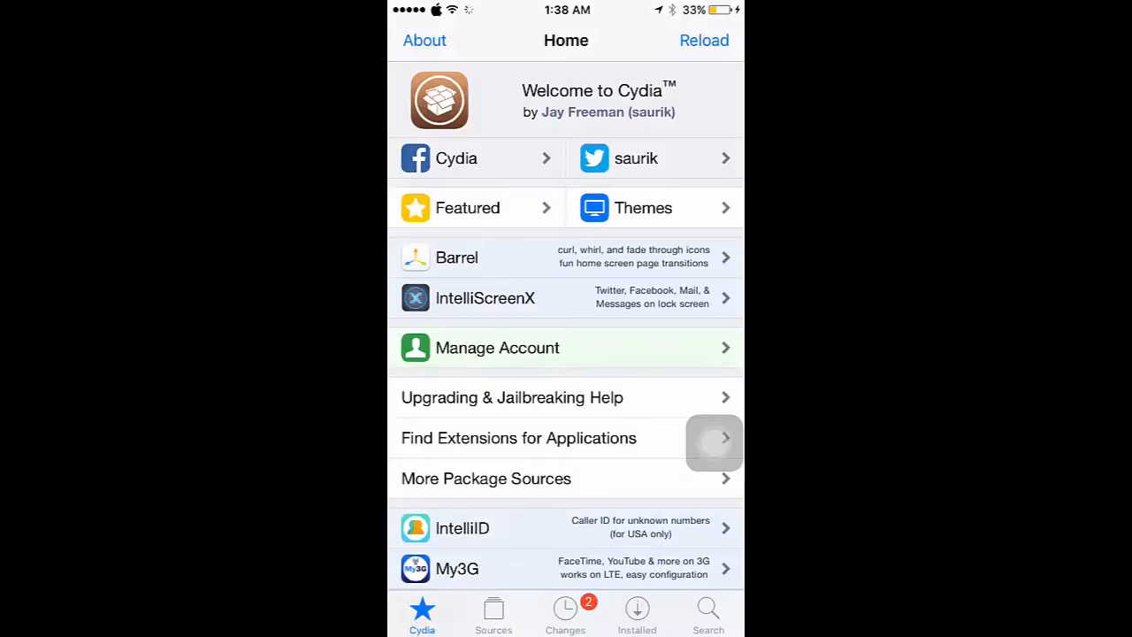